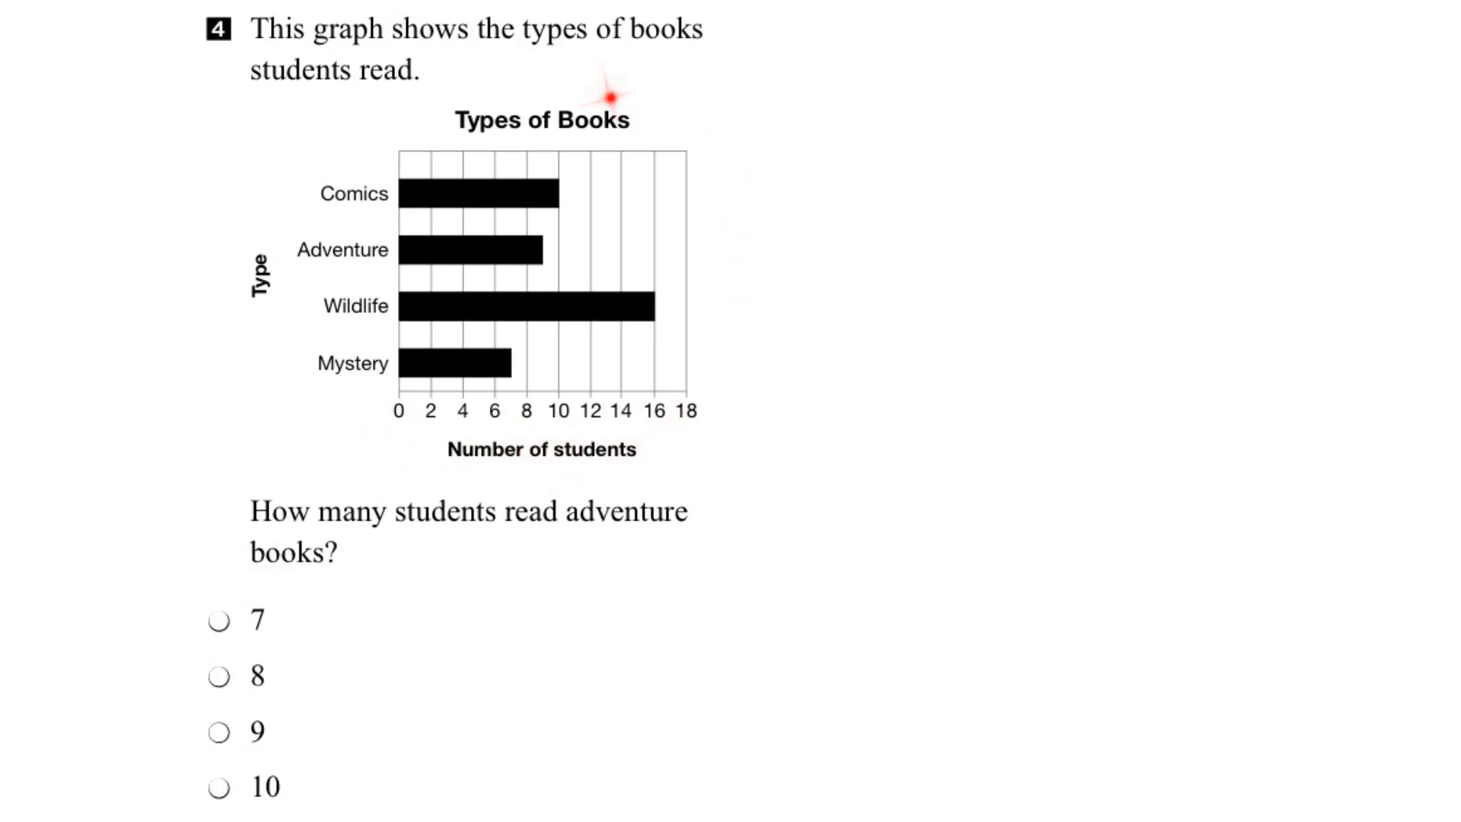
pyautogui.moveTo(645, 513)
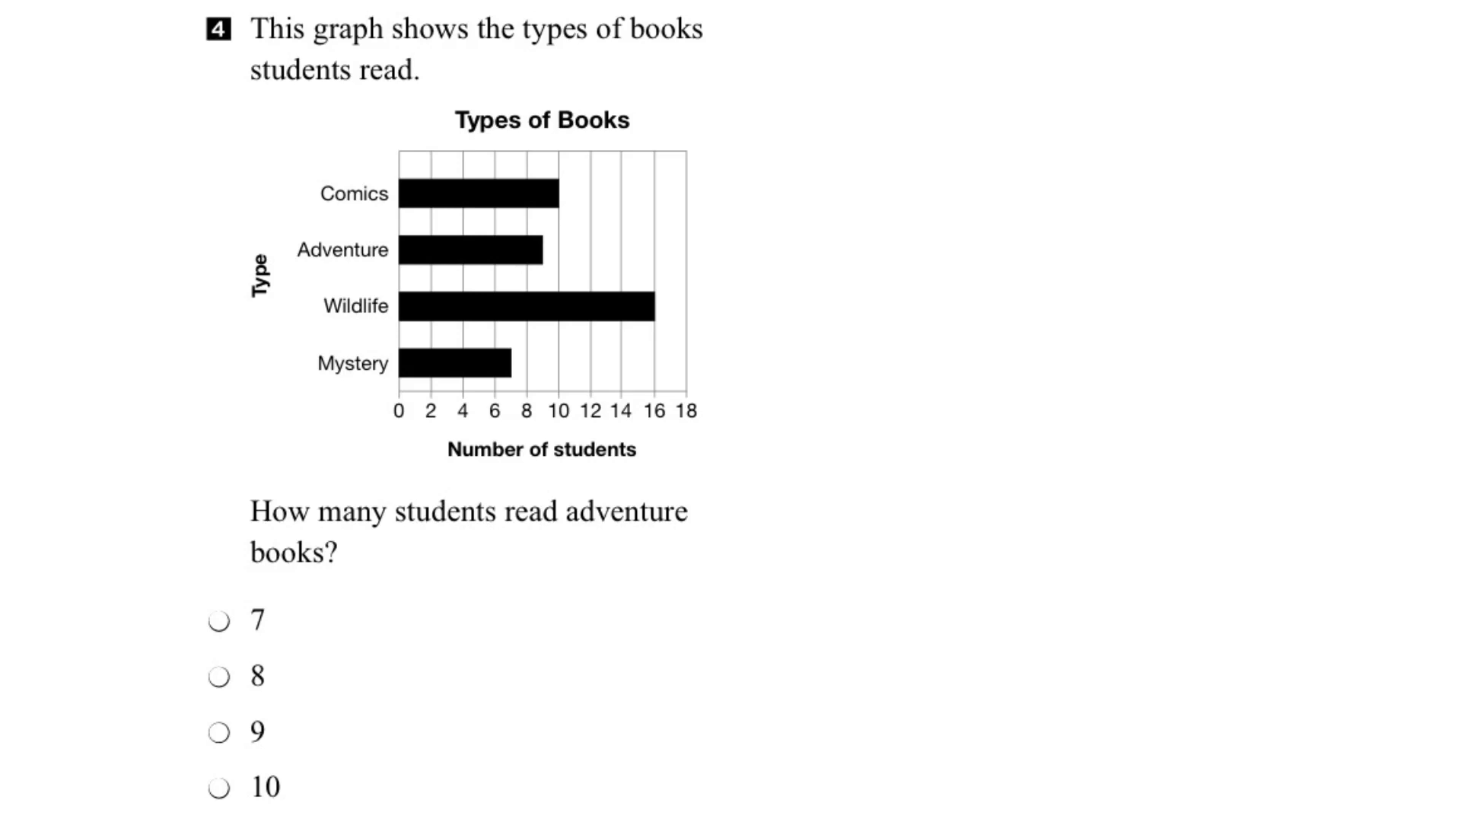
# Step: Handwrite 10 beside the Comics bar and trace the Adventure bar's end down to the axis
pyautogui.click(360, 204)
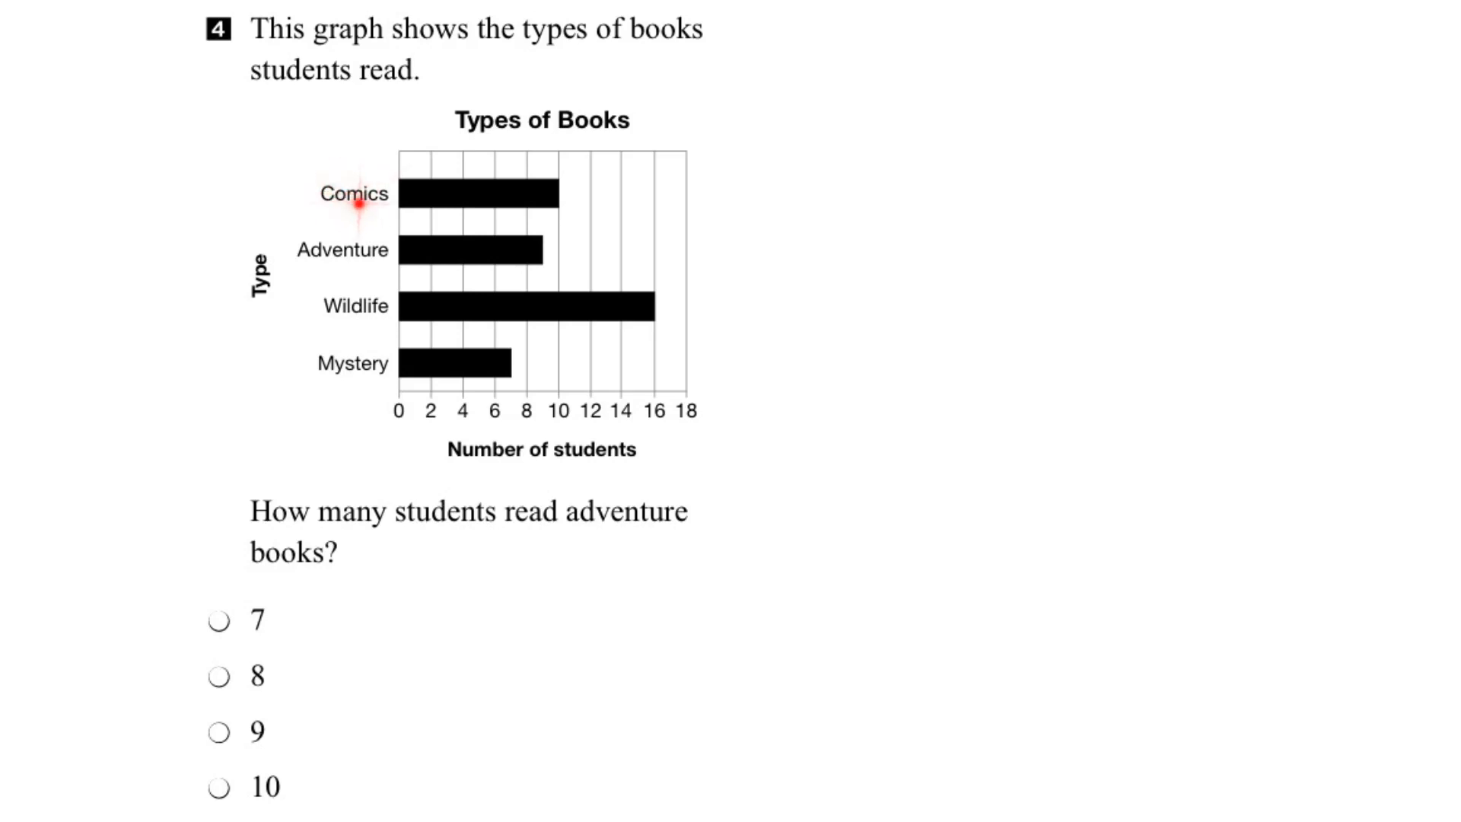
pyautogui.moveTo(440, 216)
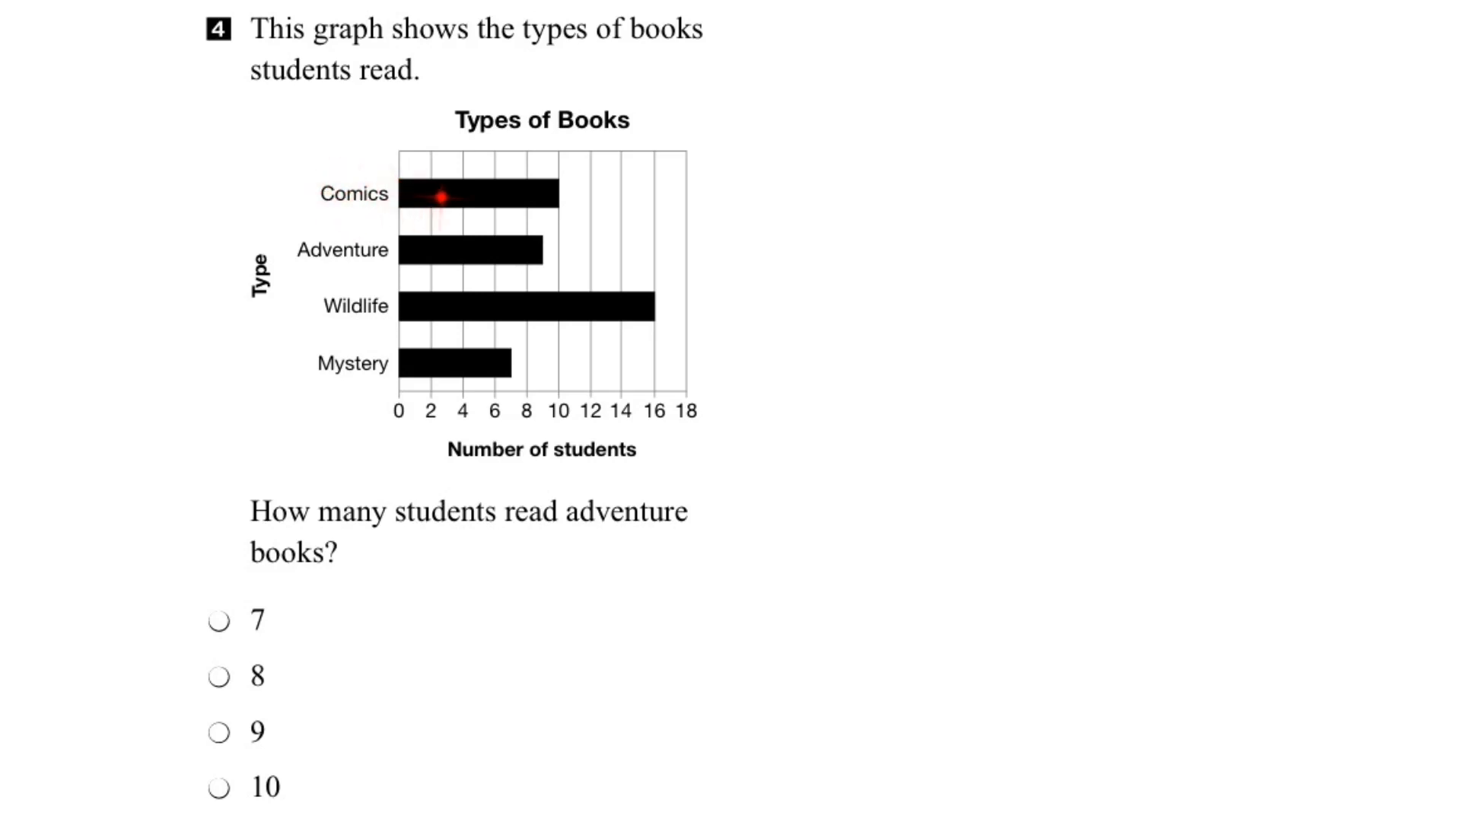
pyautogui.moveTo(553, 195)
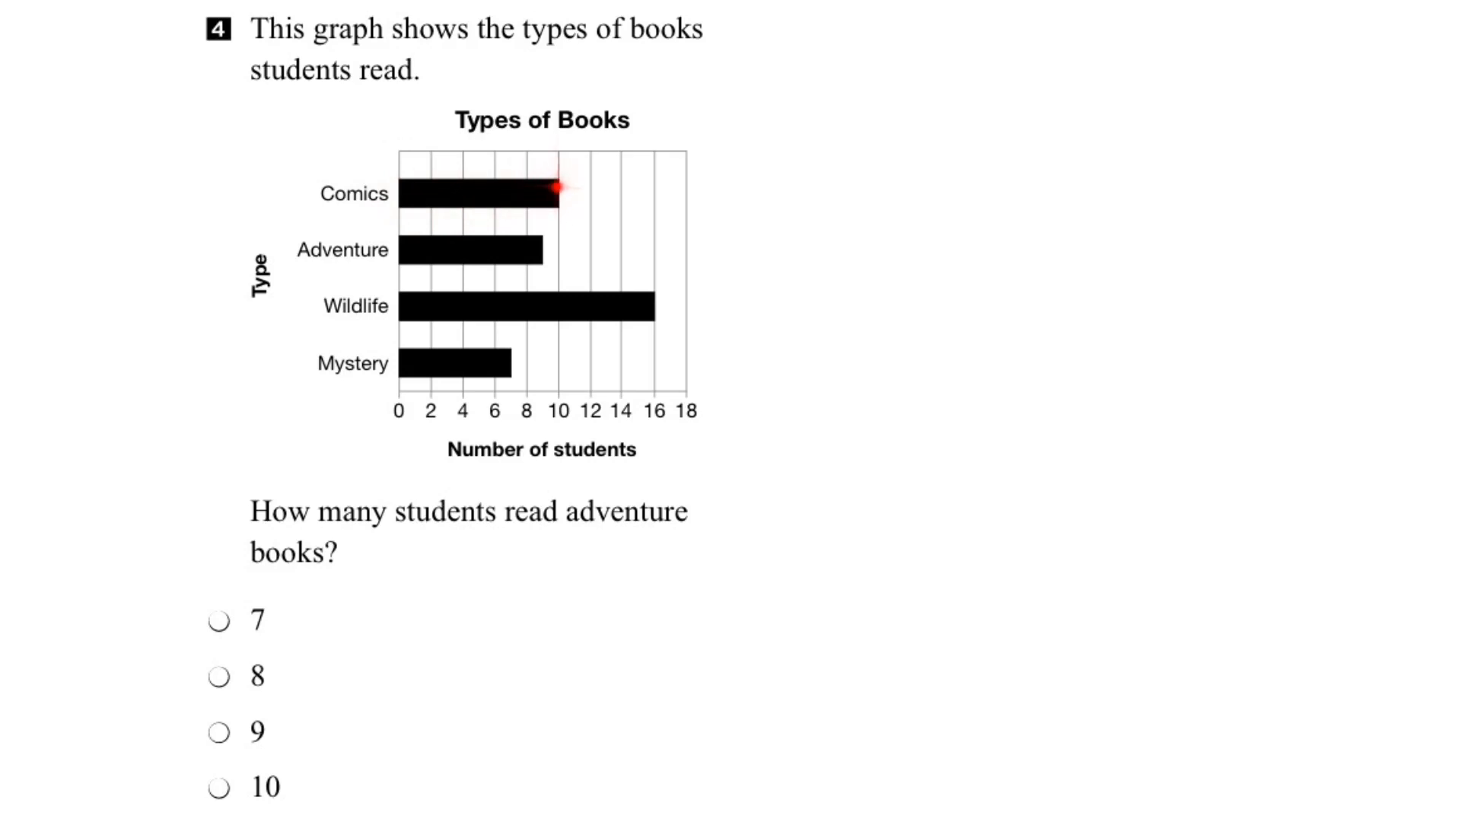
pyautogui.moveTo(557, 325)
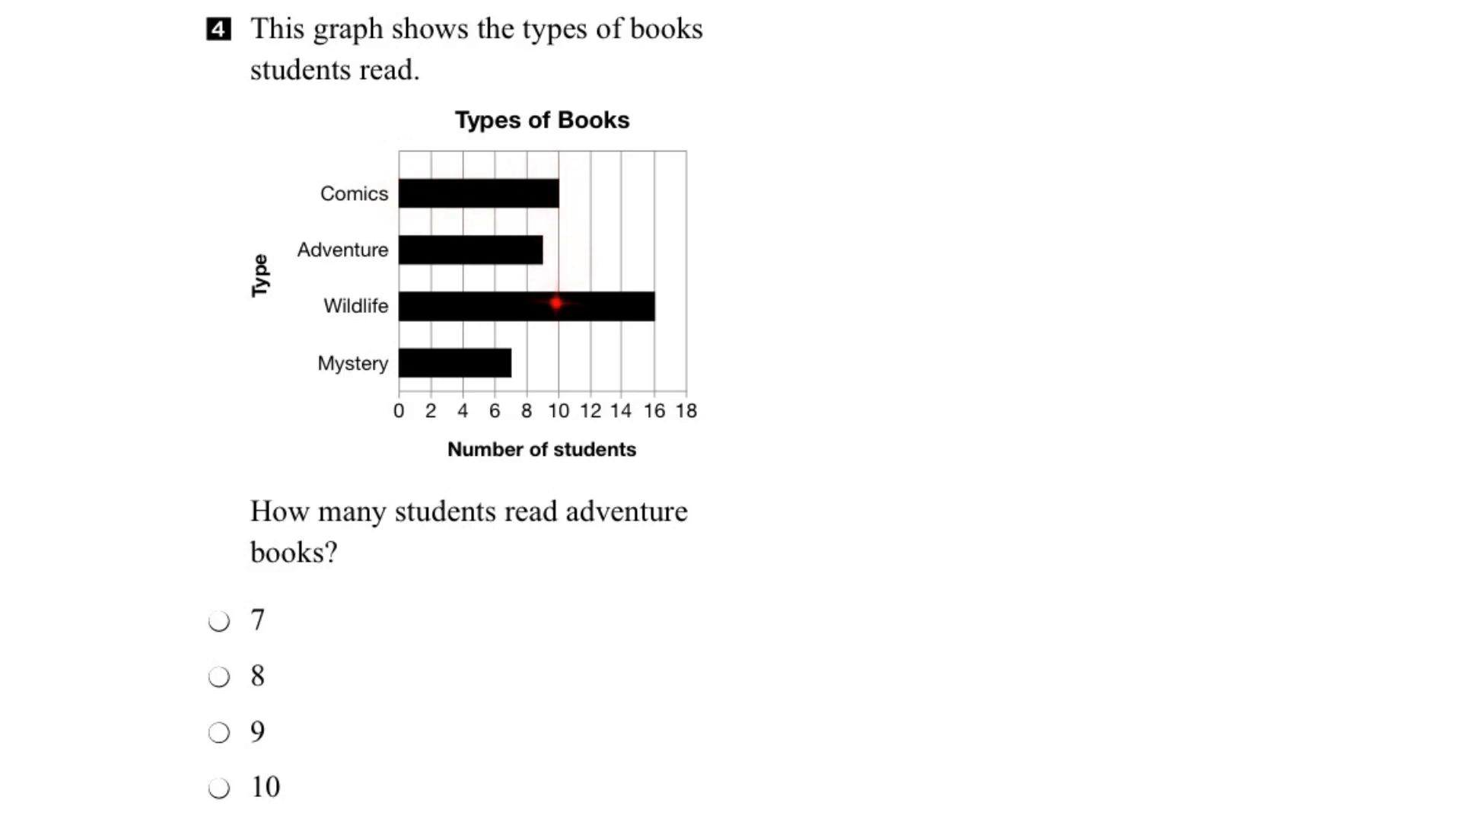
pyautogui.moveTo(554, 436)
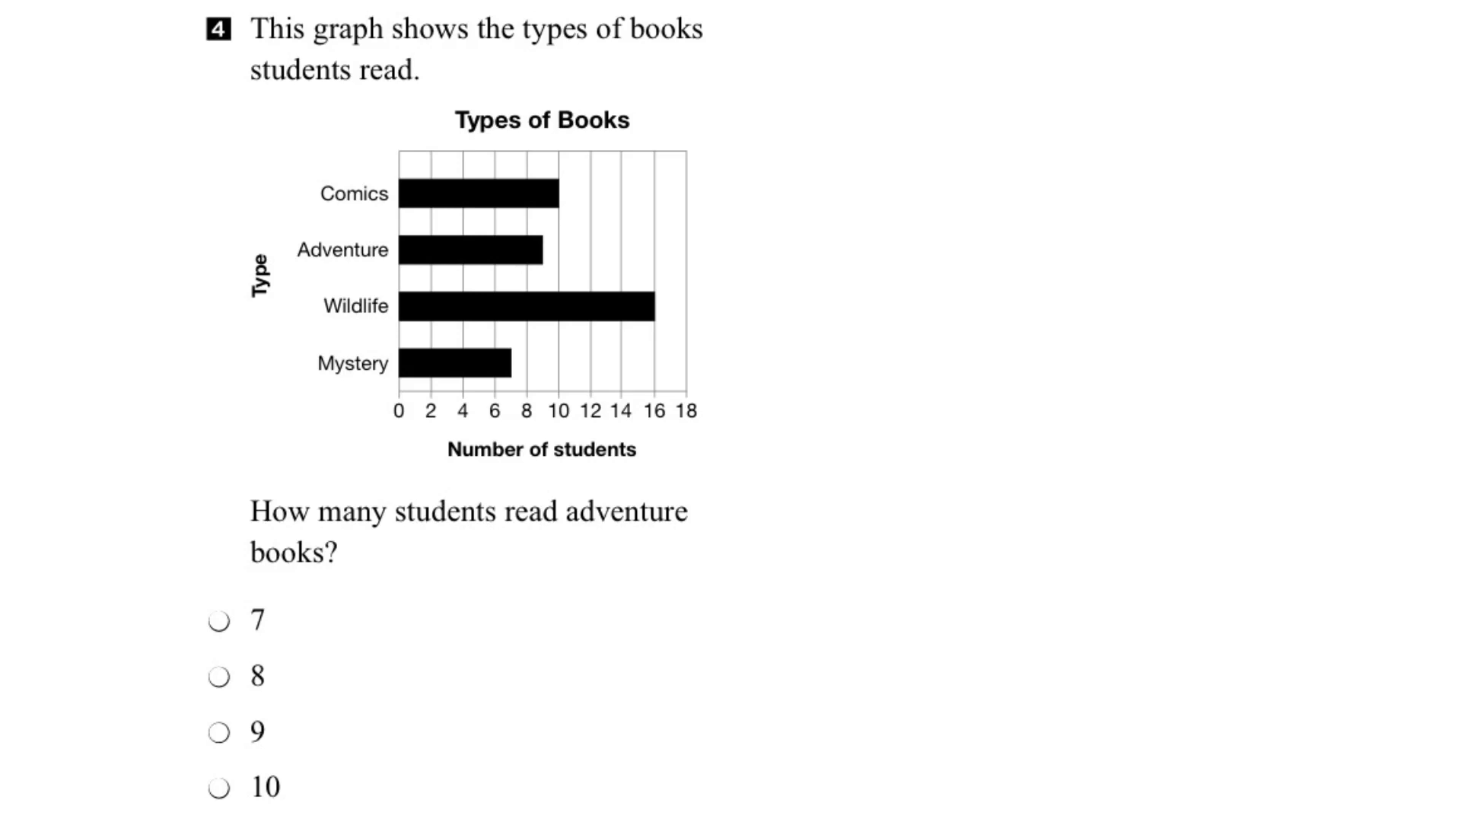
pyautogui.write('10')
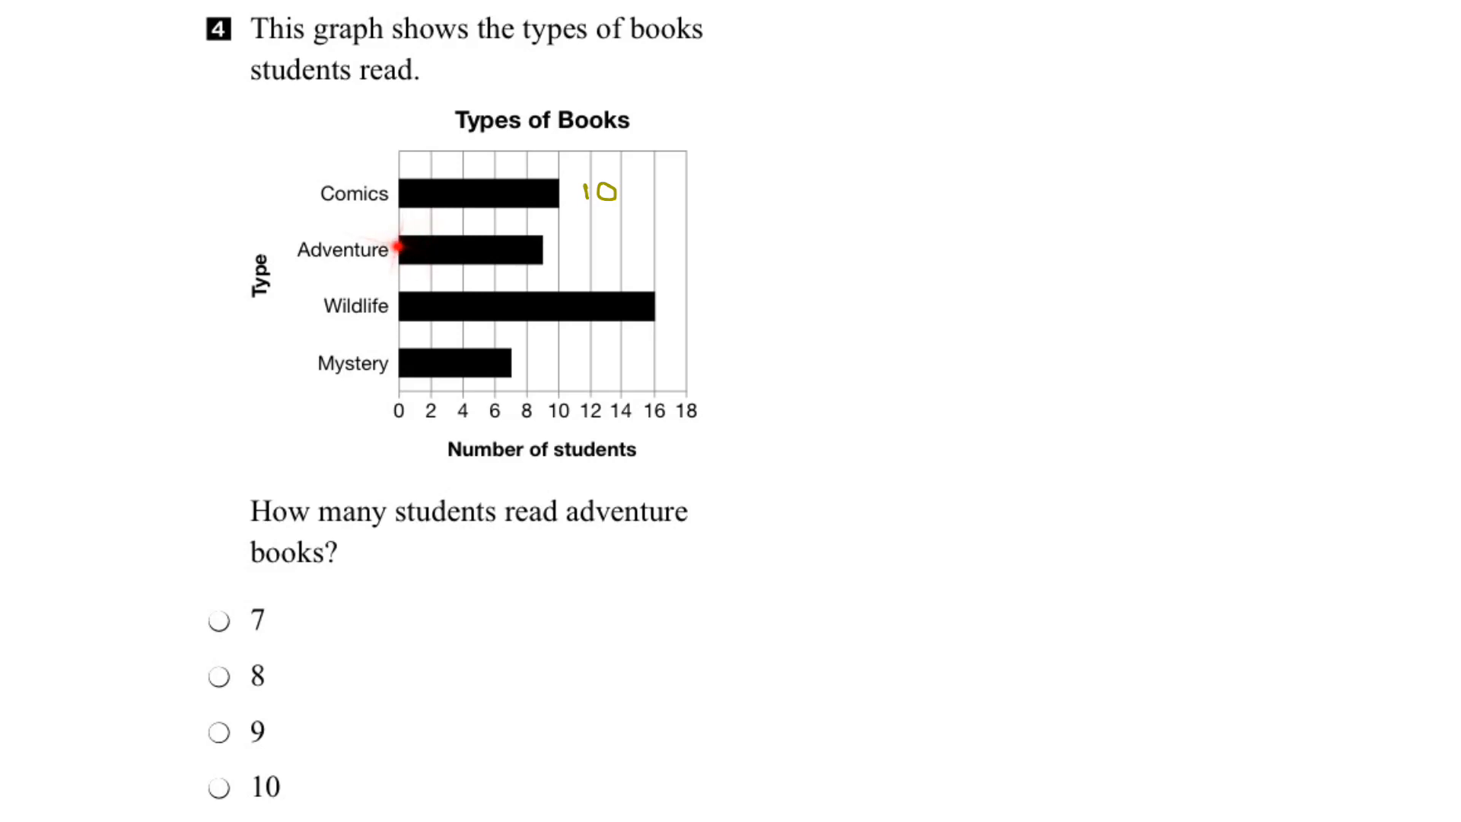
pyautogui.moveTo(493, 249)
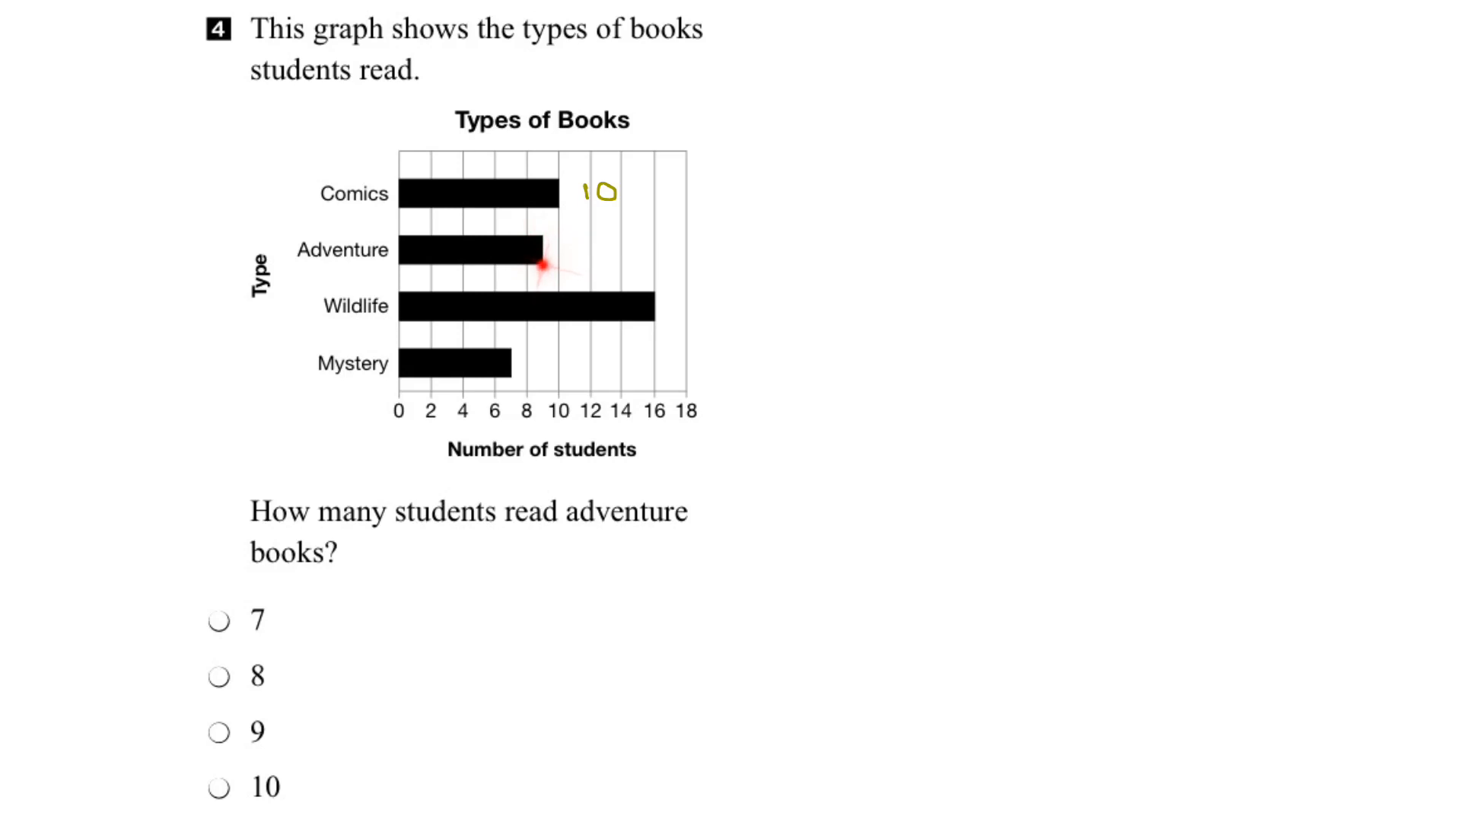
pyautogui.moveTo(542, 391)
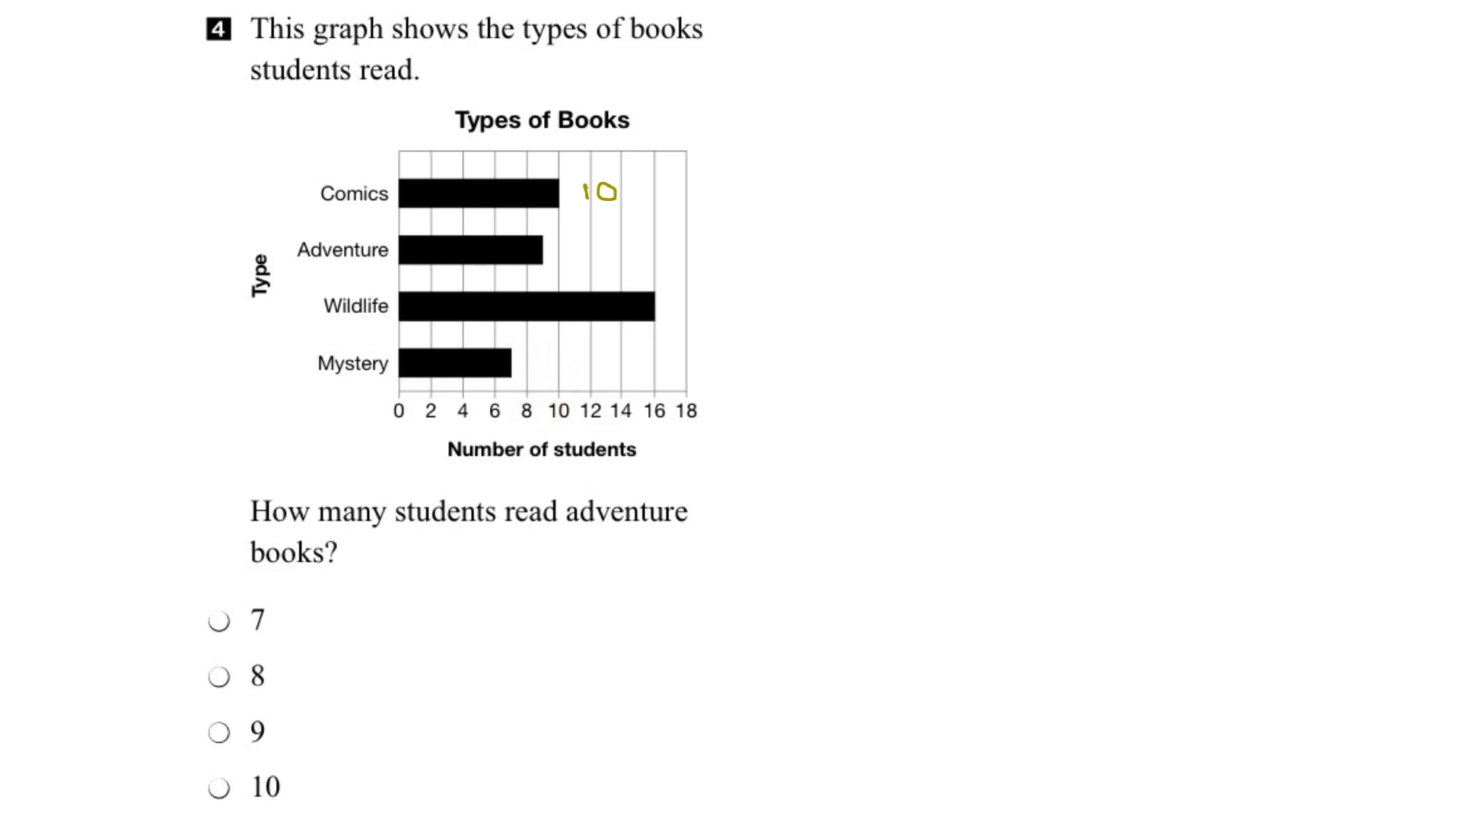
pyautogui.moveTo(540, 271); pyautogui.dragTo(539, 307)
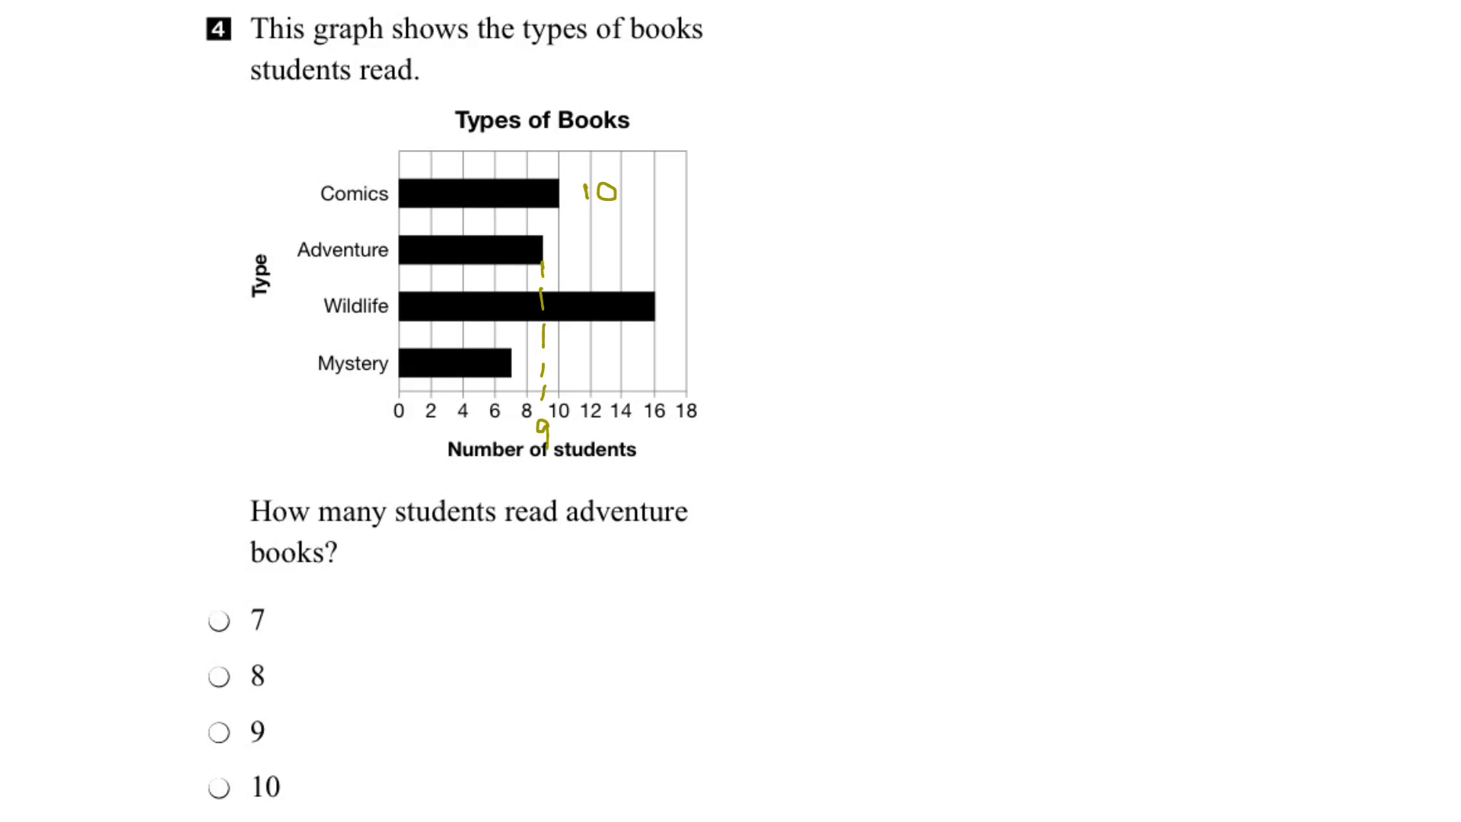
# Step: Write 9 below the axis and beside the Adventure bar, then begin marking answer 9
pyautogui.write('9')
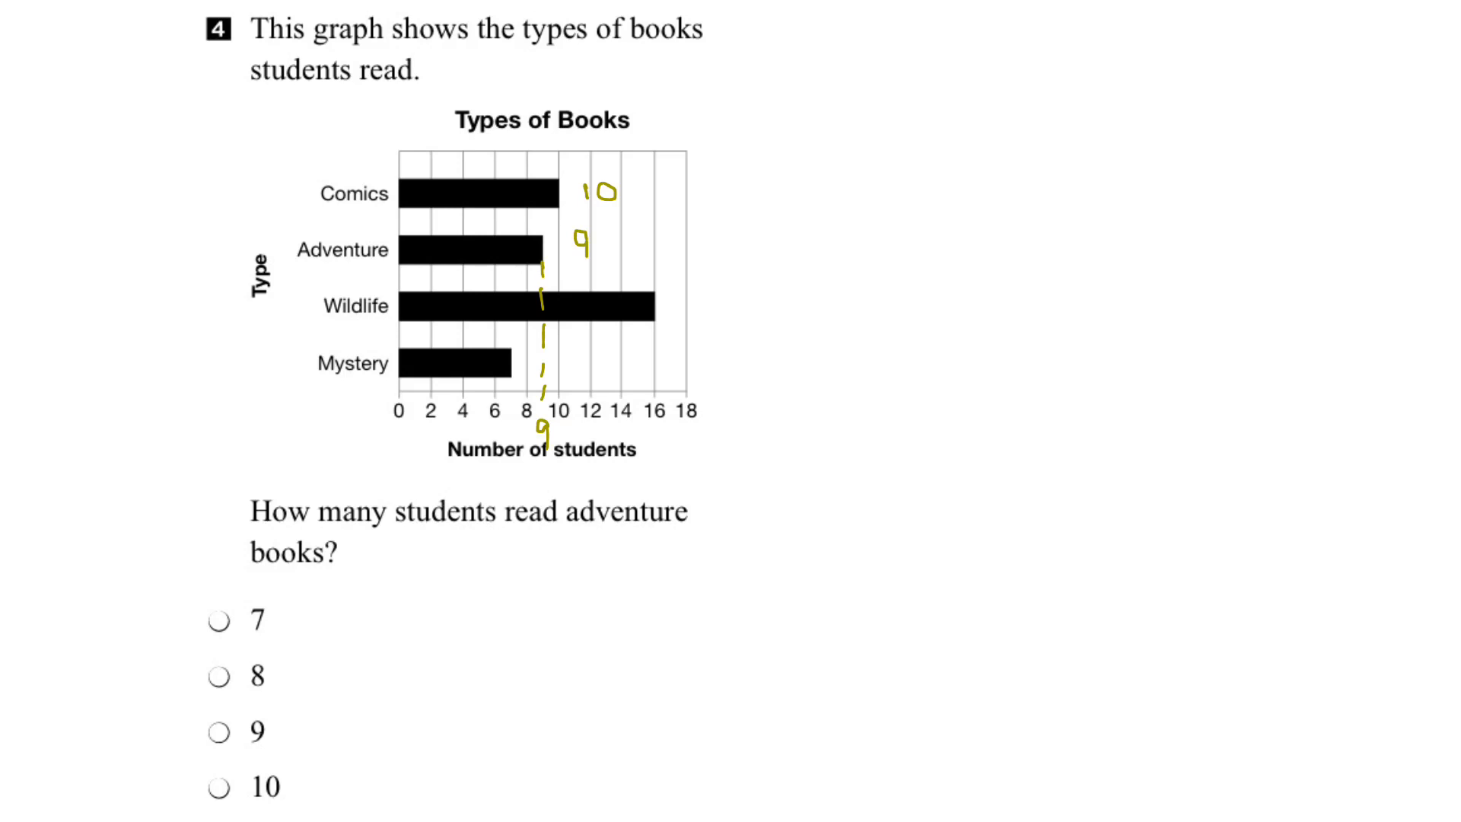
pyautogui.click(219, 733)
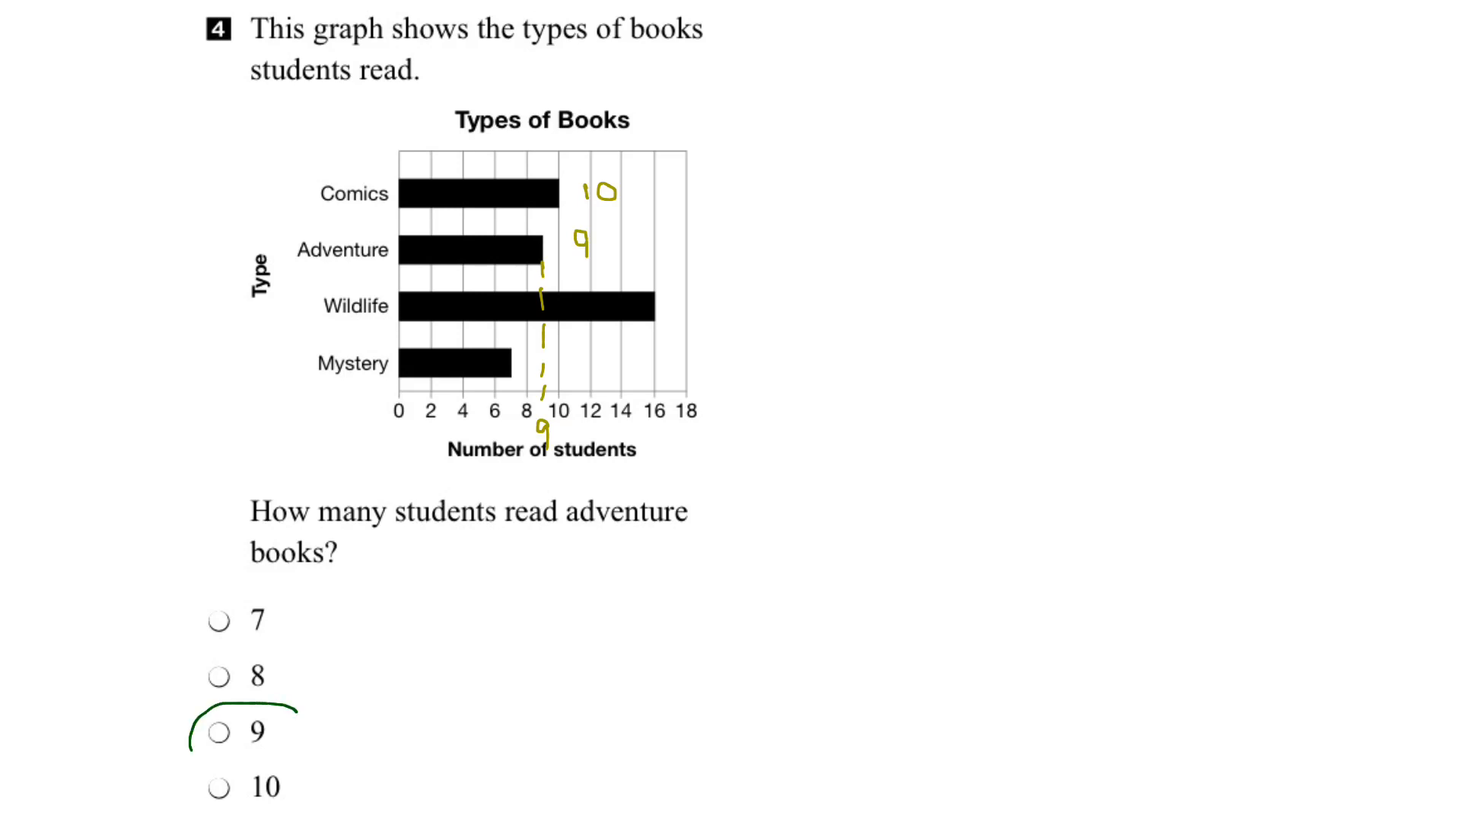
# Step: Circle answer choice 9 with the green pen and add a check mark
pyautogui.click(218, 735)
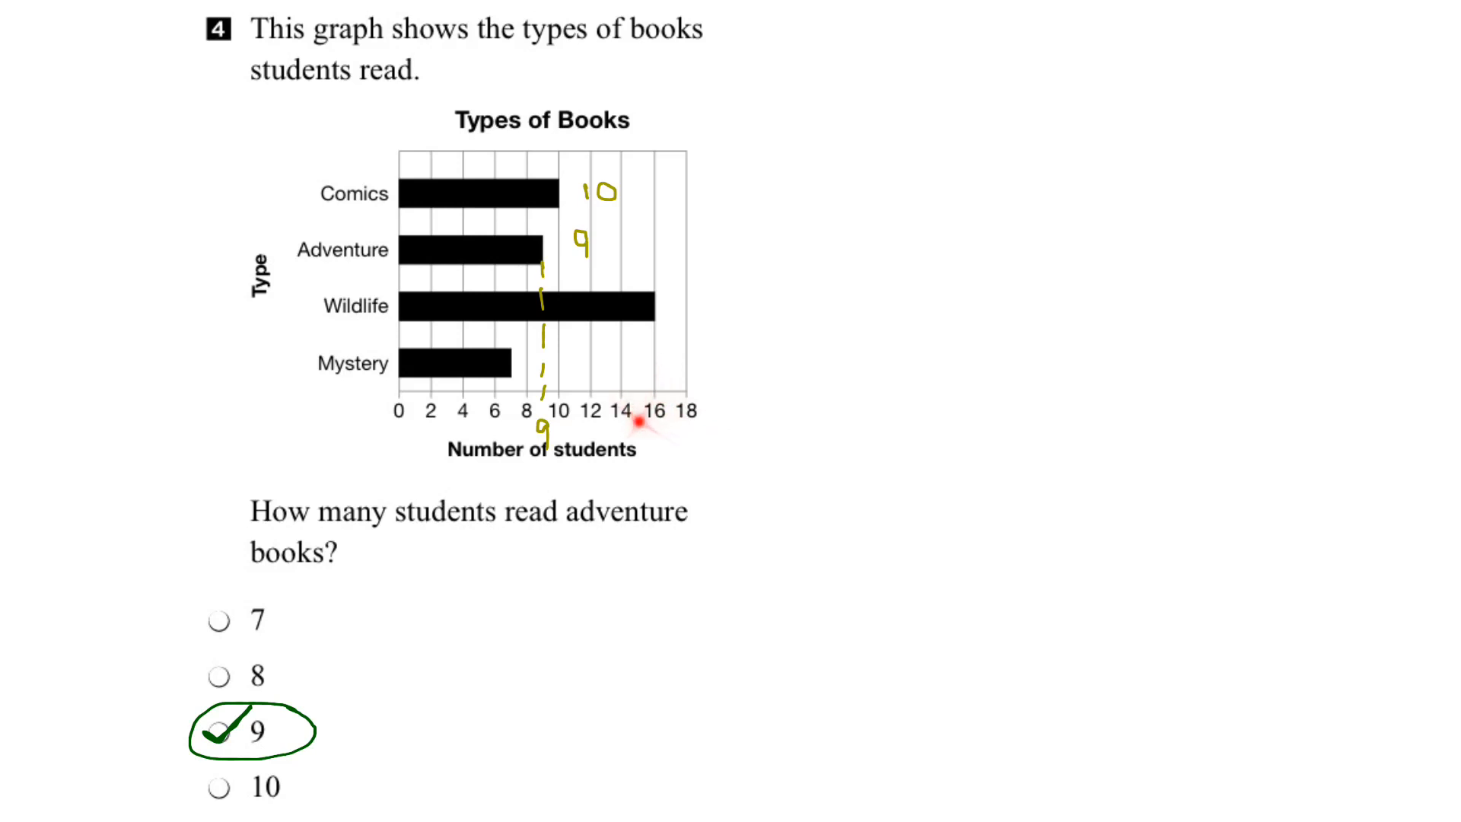
pyautogui.moveTo(658, 320)
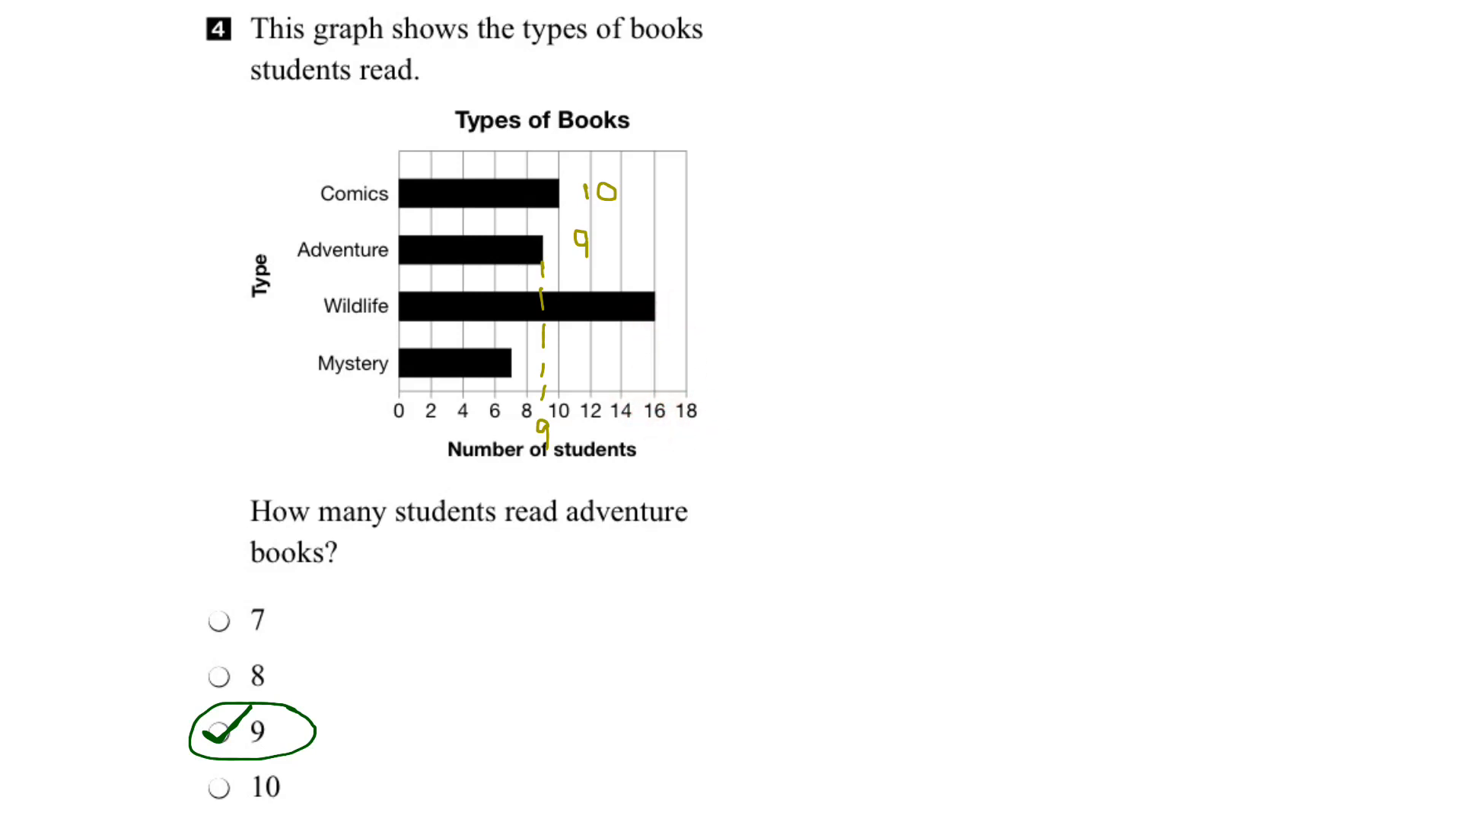
# Step: Write 16 beside Wildlife, trace the Mystery bar to the axis and write 7
pyautogui.write('16')
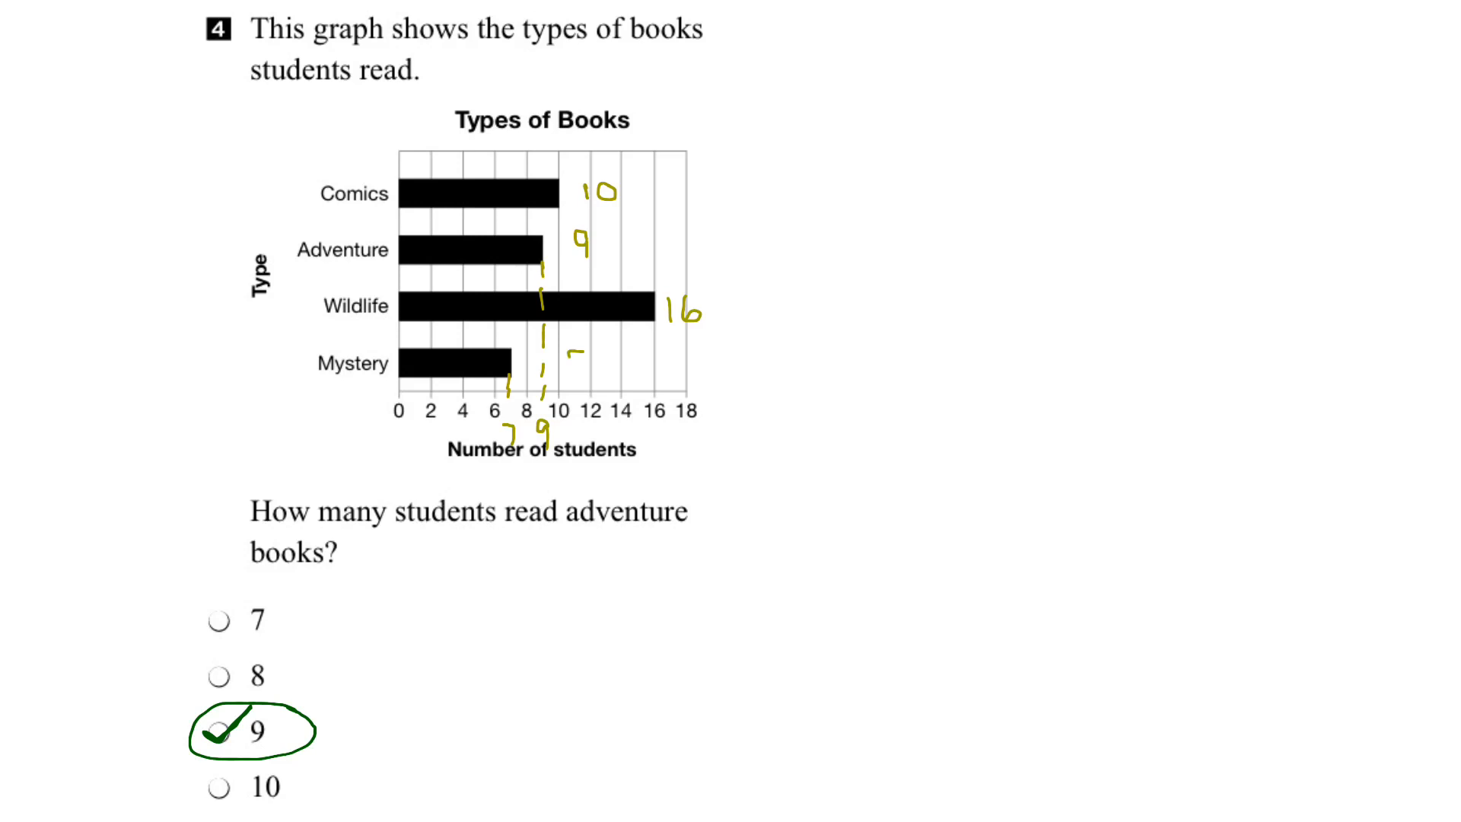
pyautogui.write('7')
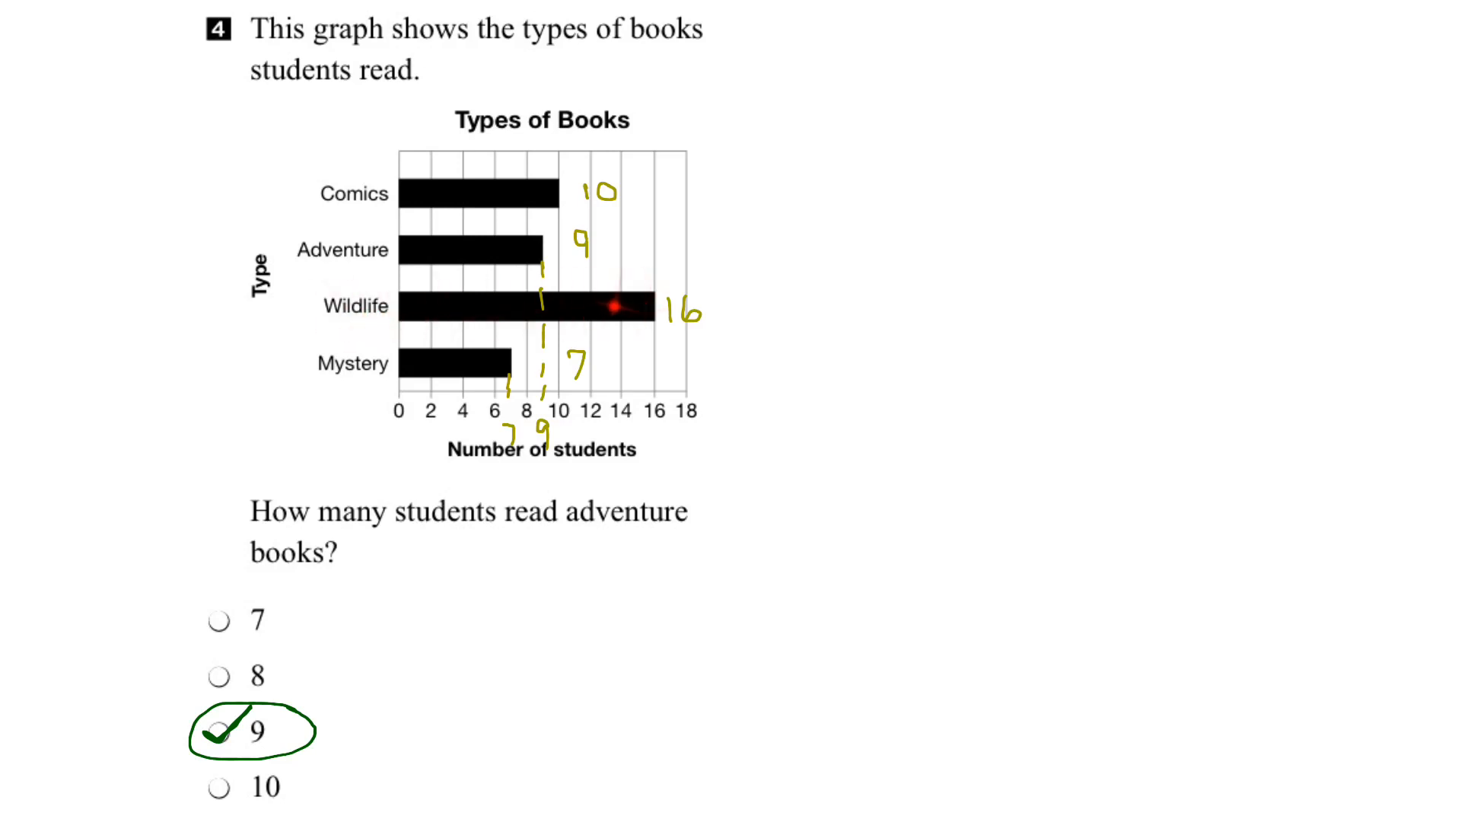
pyautogui.moveTo(615, 308)
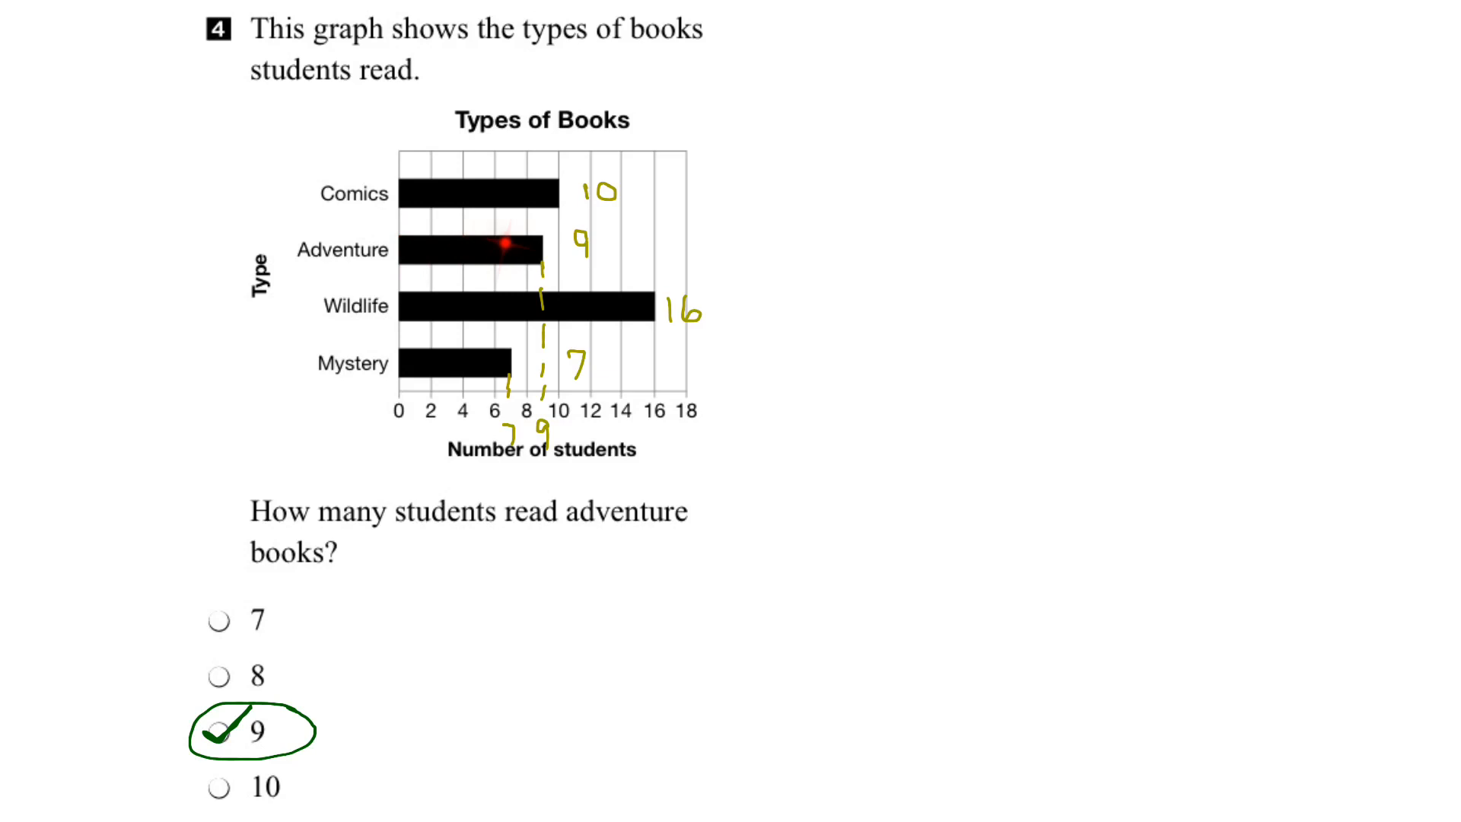
pyautogui.moveTo(409, 362)
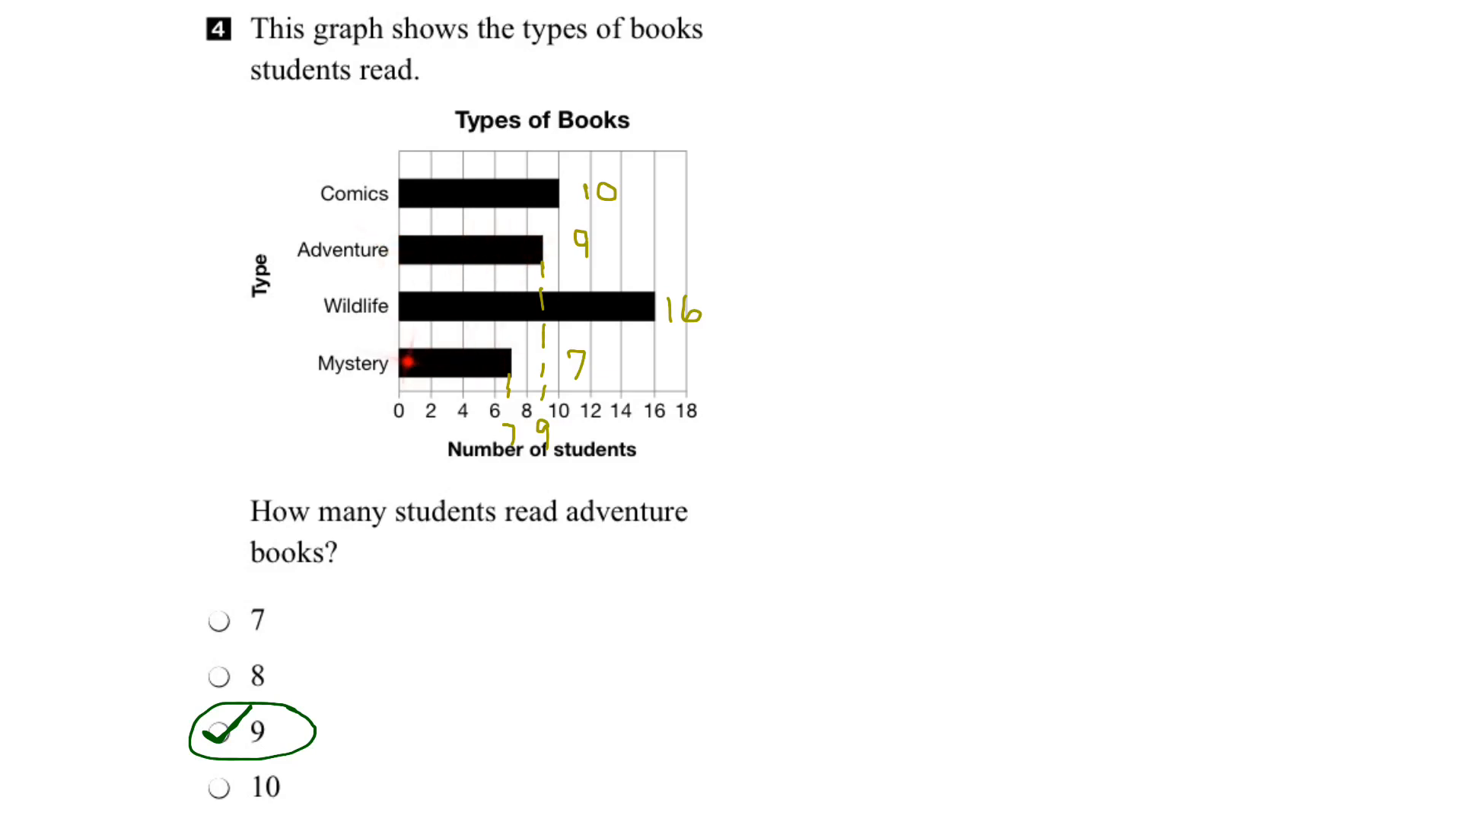